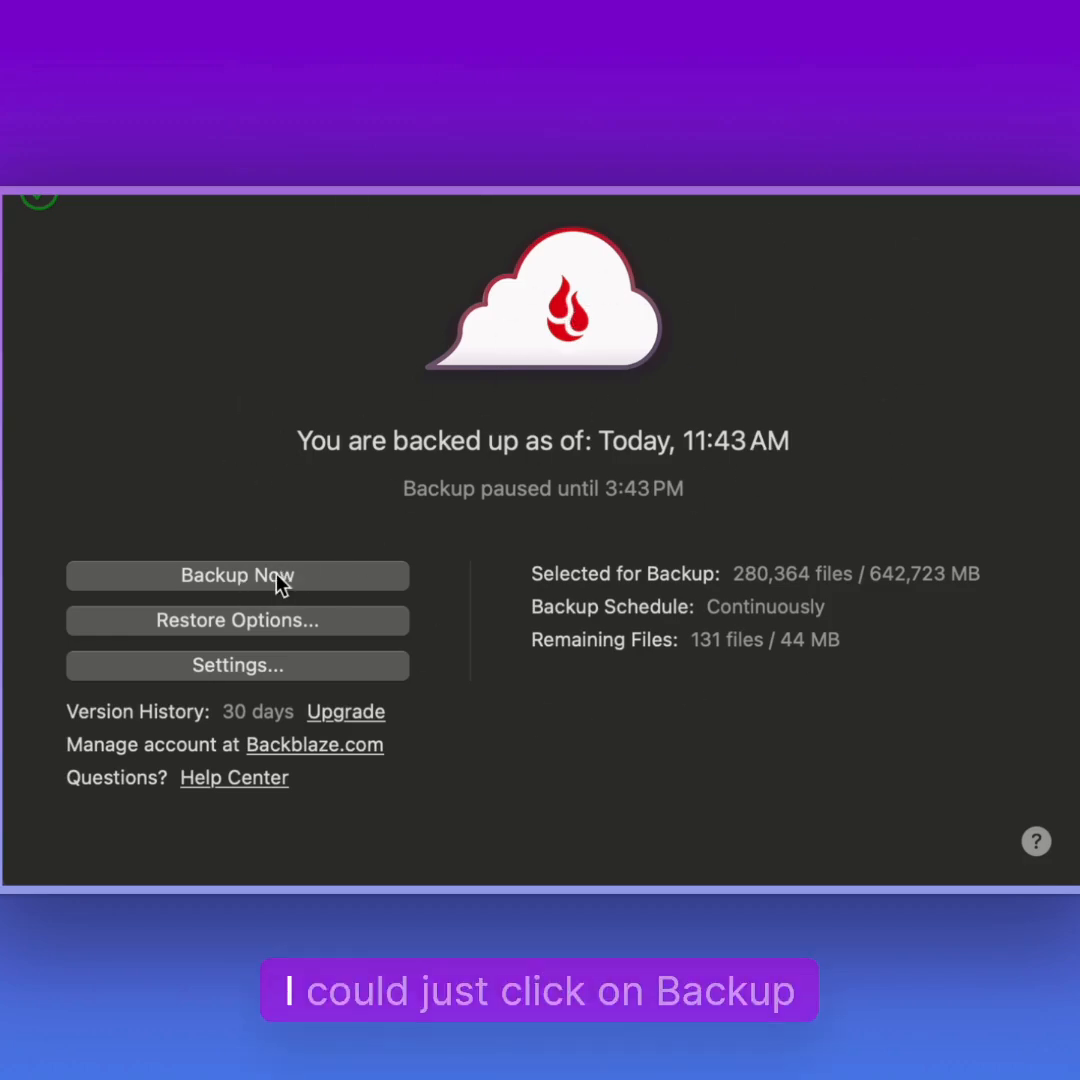
Resume the paused backup with Backup Now so newer files start transferring.
{"action": "left_click", "coordinate": [236, 576]}
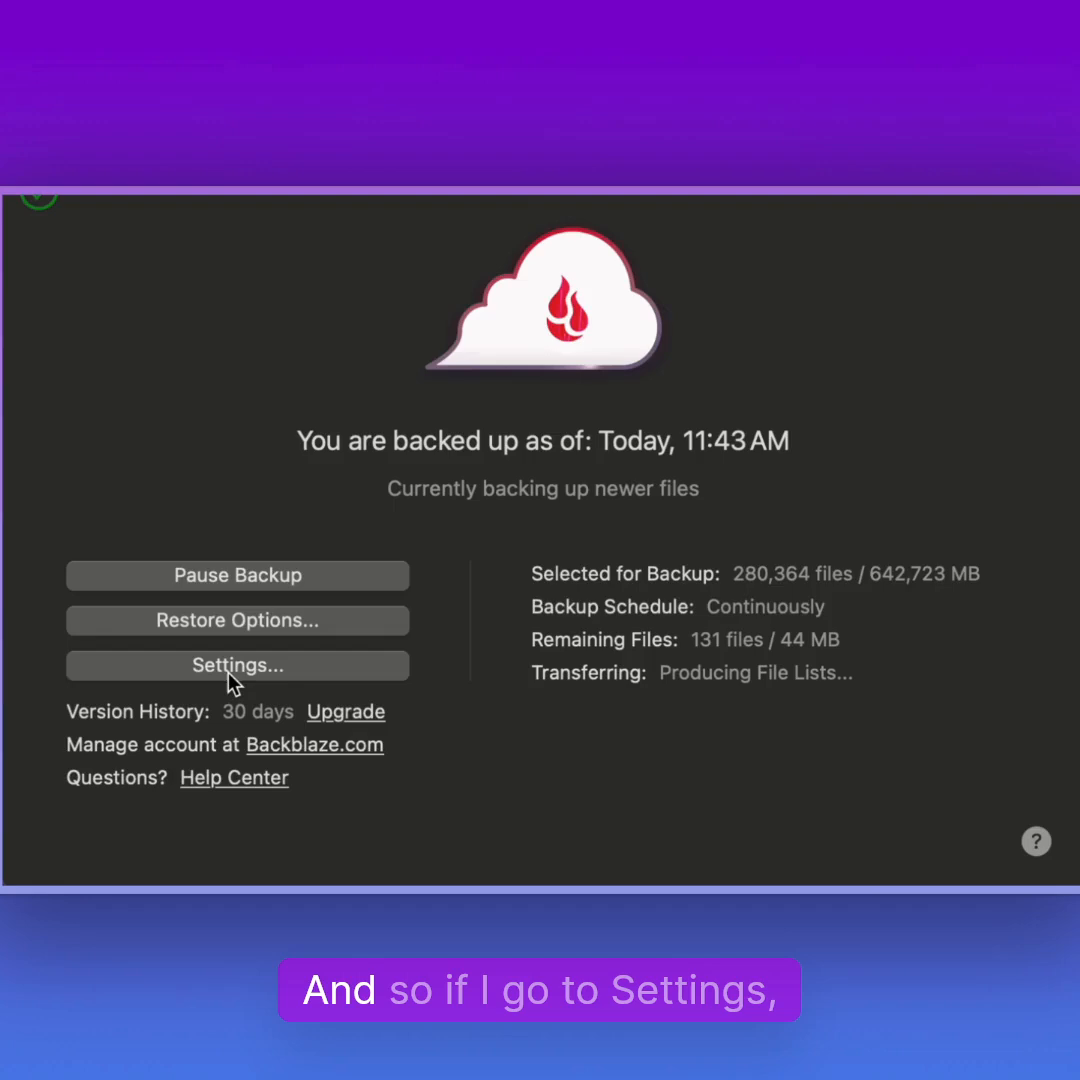
Review the Settings and Performance tabs (about 114 GB/day, 8 backup threads).
{"action": "left_click", "coordinate": [236, 664]}
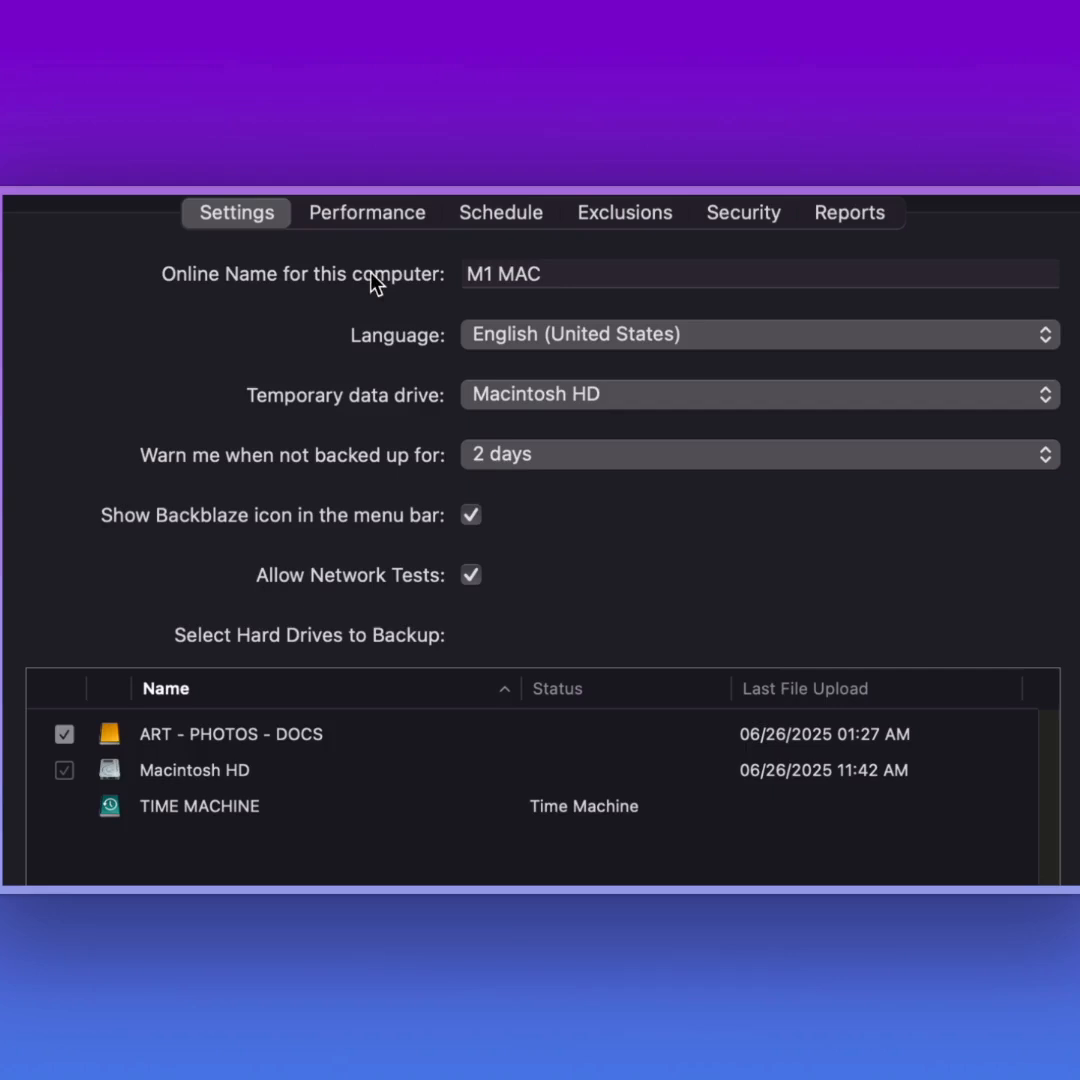
{"action": "left_click", "coordinate": [366, 212]}
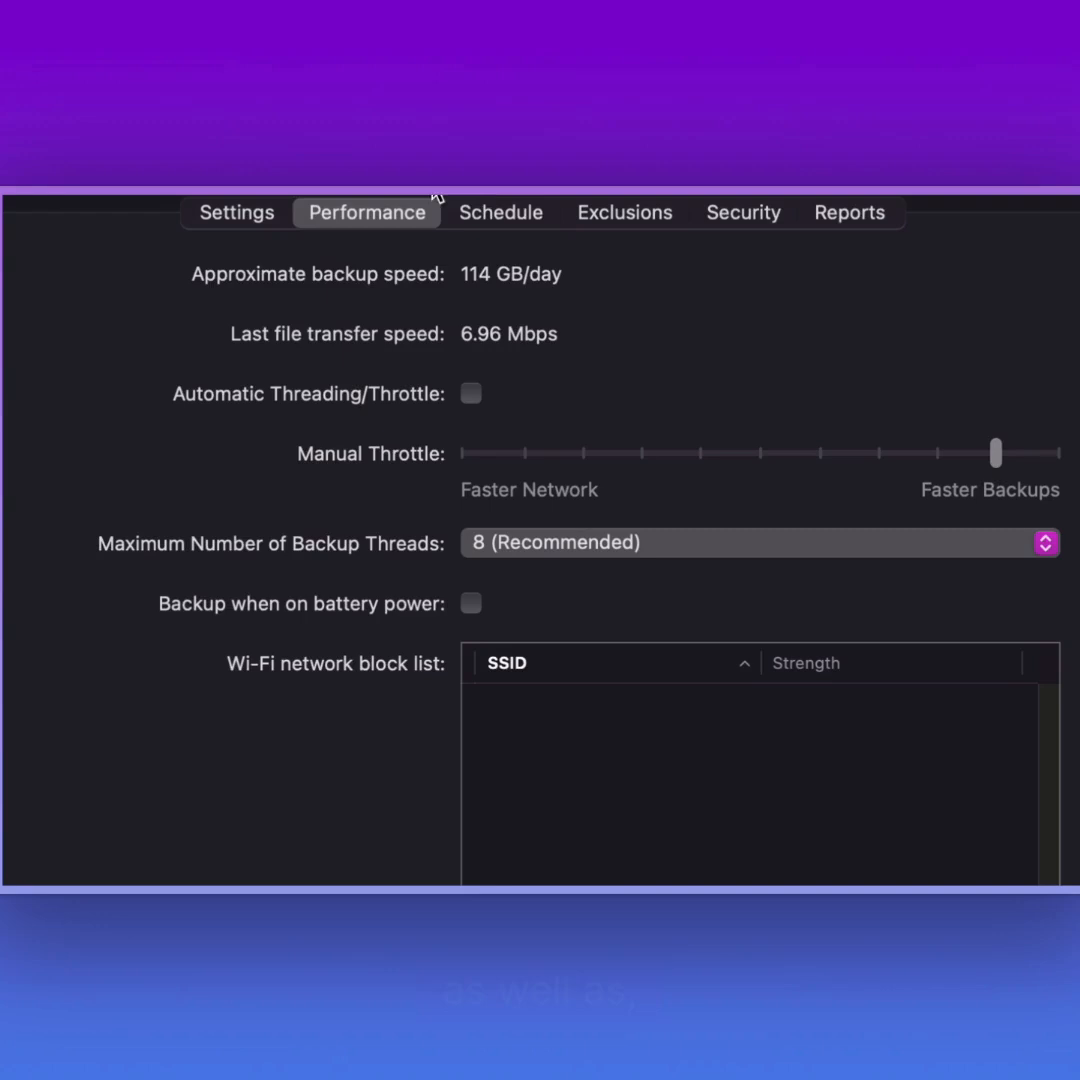
Review the continuous Schedule, Exclusions, and the Reports breakdown of 642,721 MB by data type.
{"action": "left_click", "coordinate": [500, 212]}
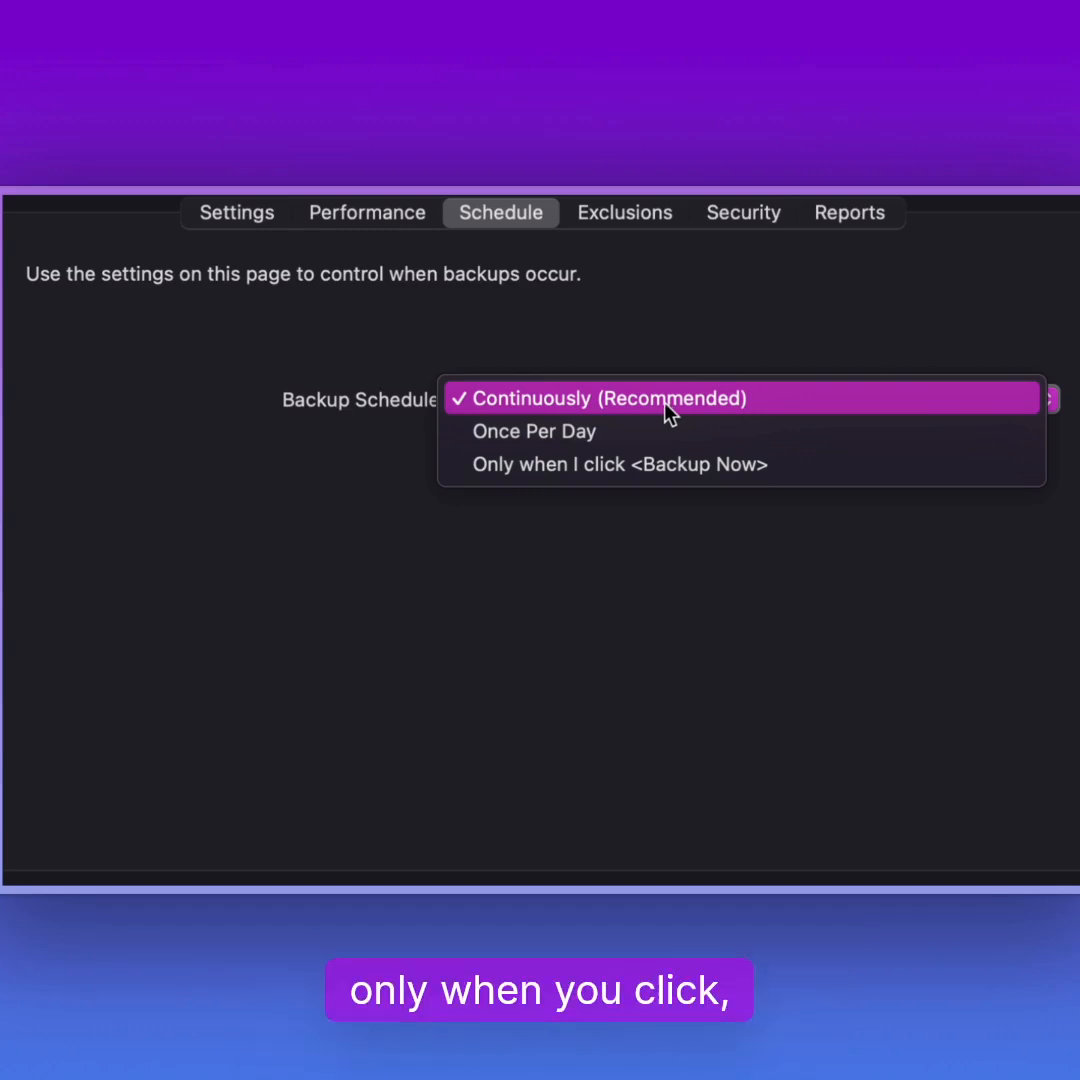
{"action": "mouse_move", "coordinate": [736, 396]}
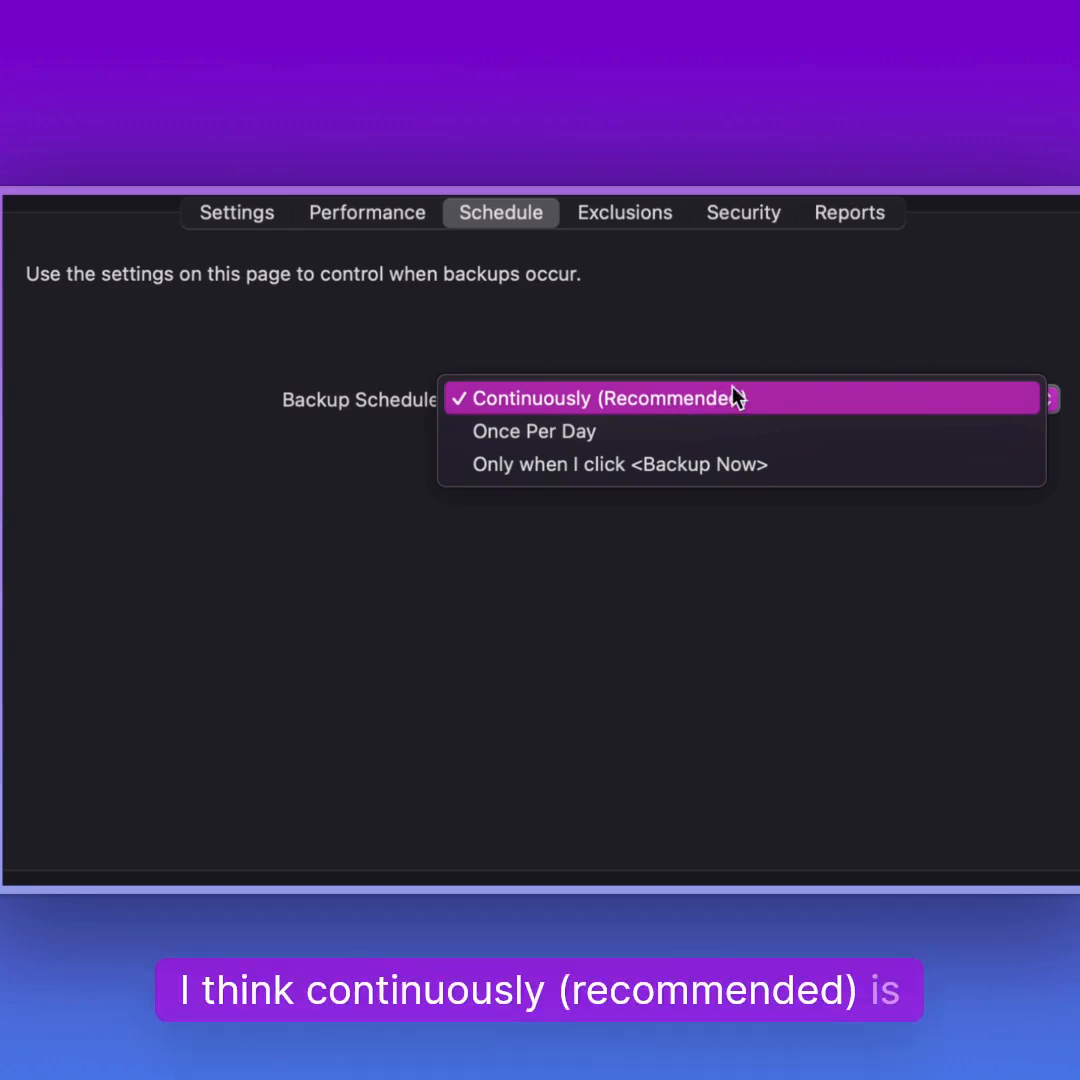
{"action": "left_click", "coordinate": [624, 212]}
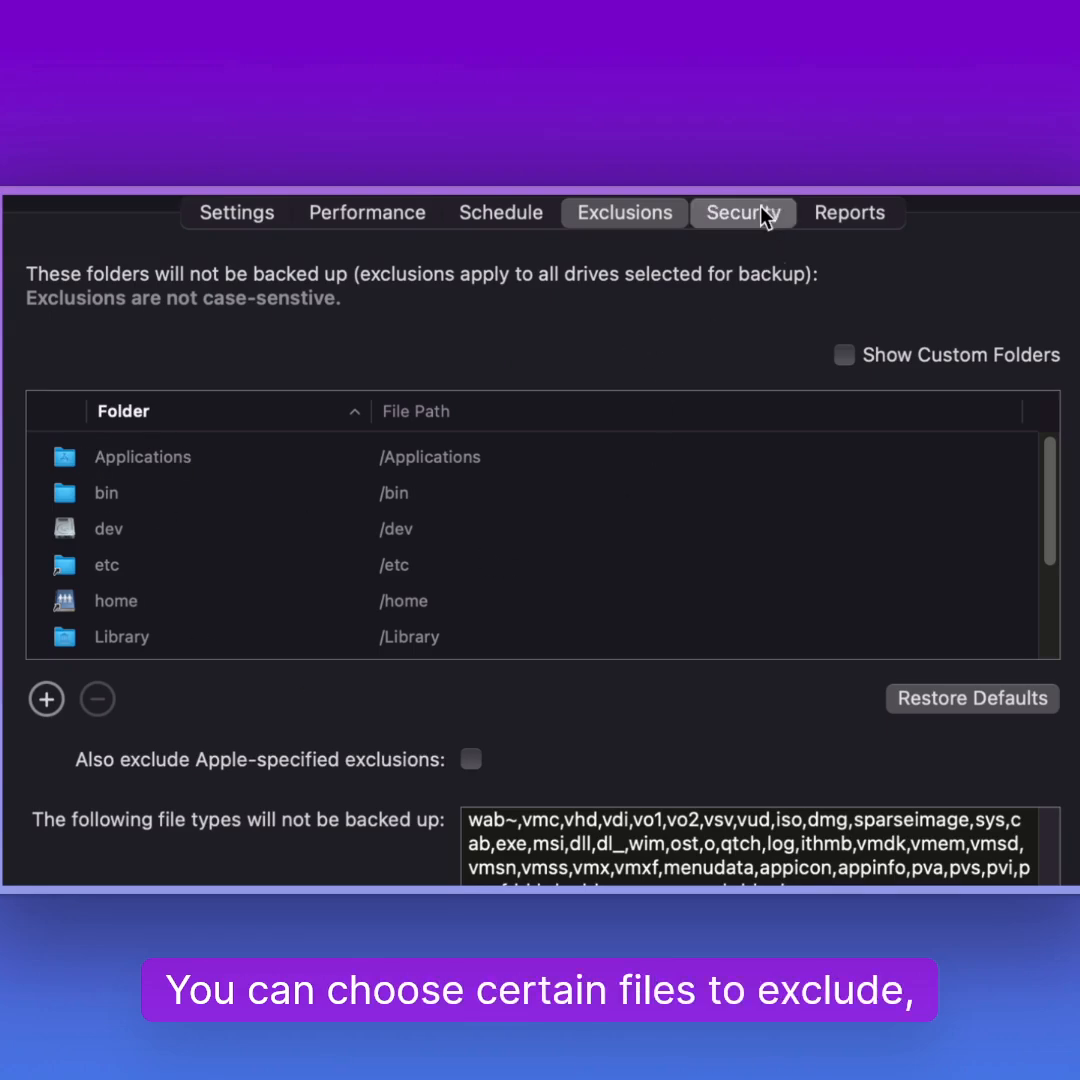
{"action": "left_click", "coordinate": [848, 212]}
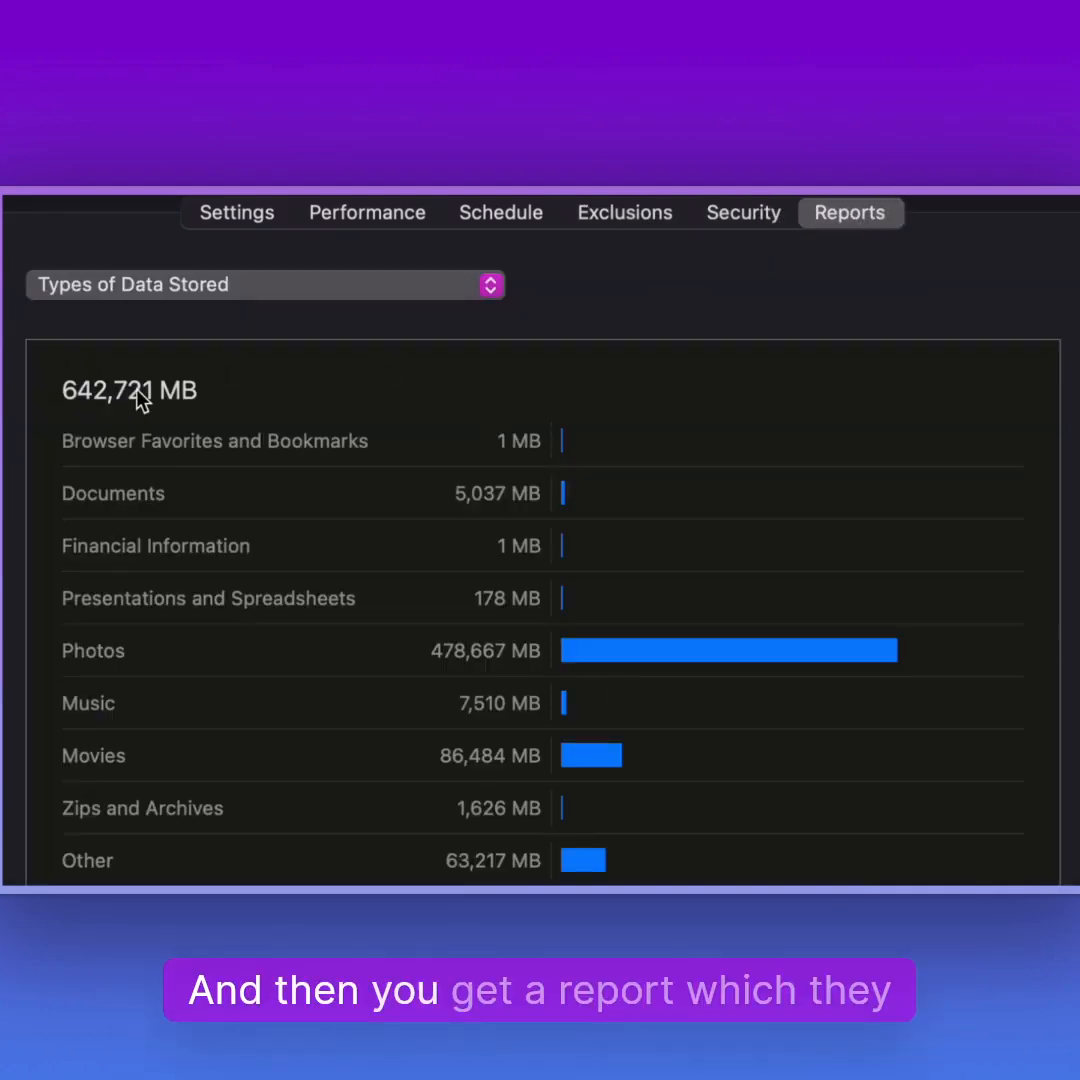
{"action": "mouse_move", "coordinate": [428, 818]}
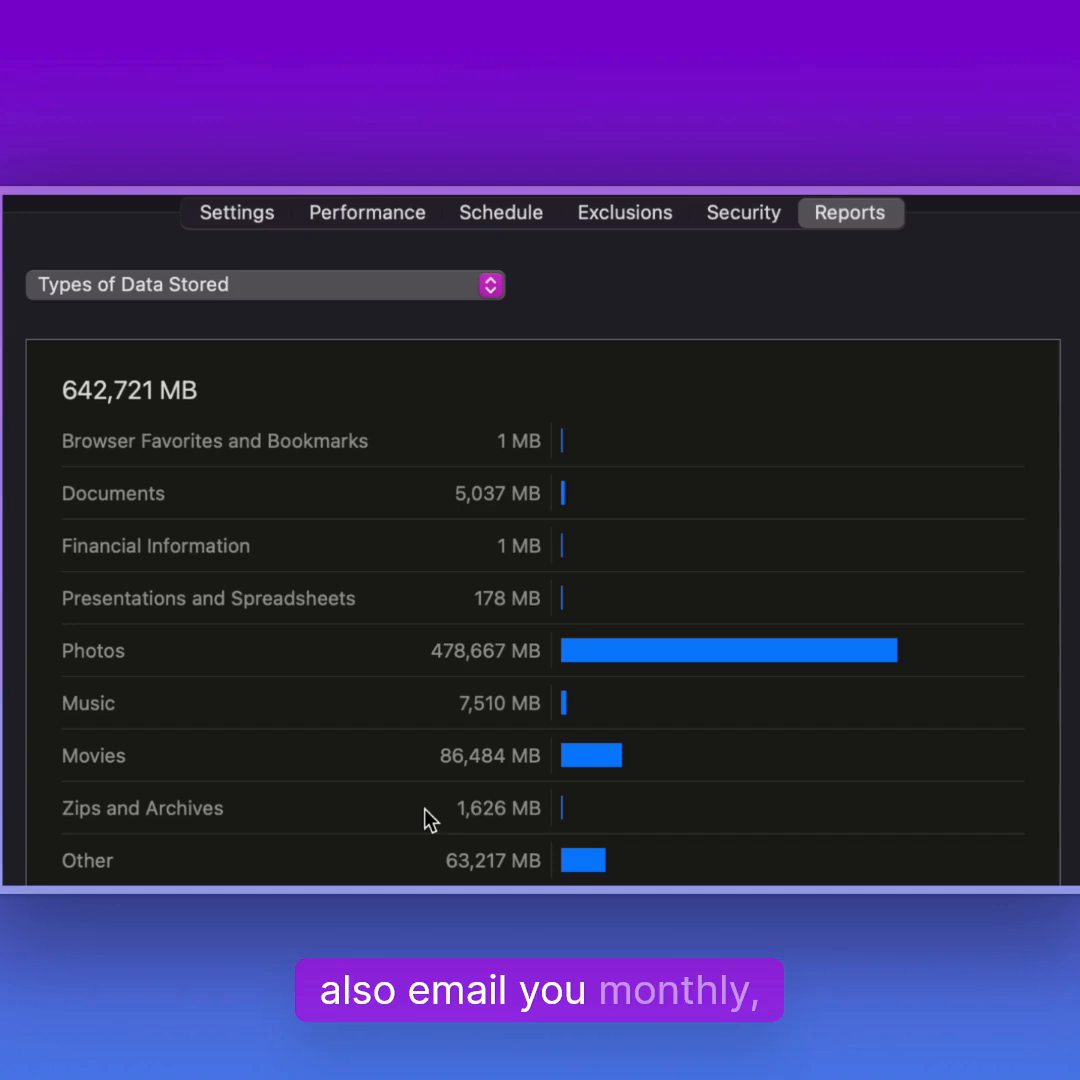